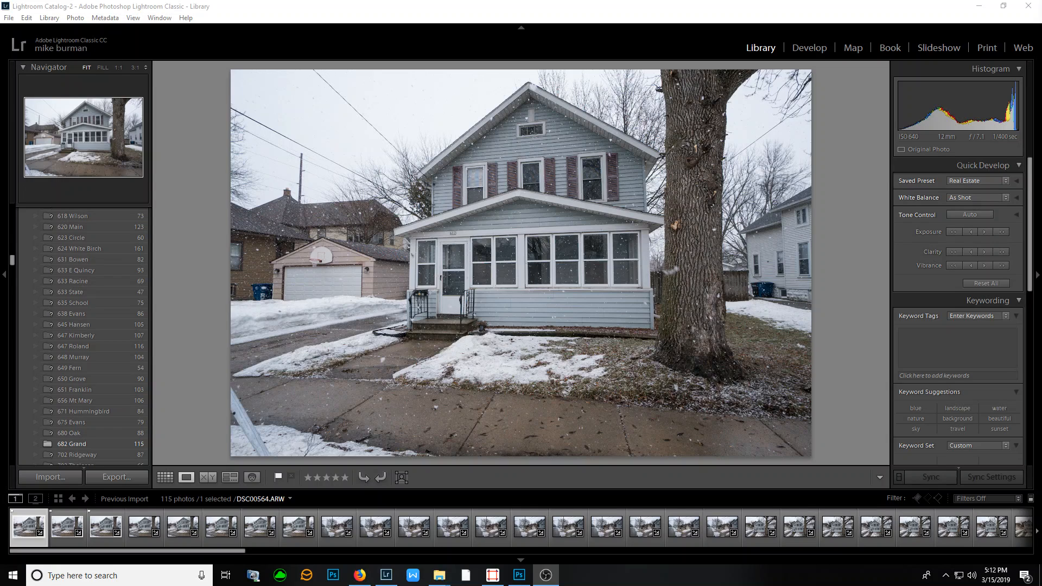
- Preview nearby filmstrip frames, then select brackets DSC00564 through DSC00566 together
{"action": "left_click", "coordinate": [66, 528]}
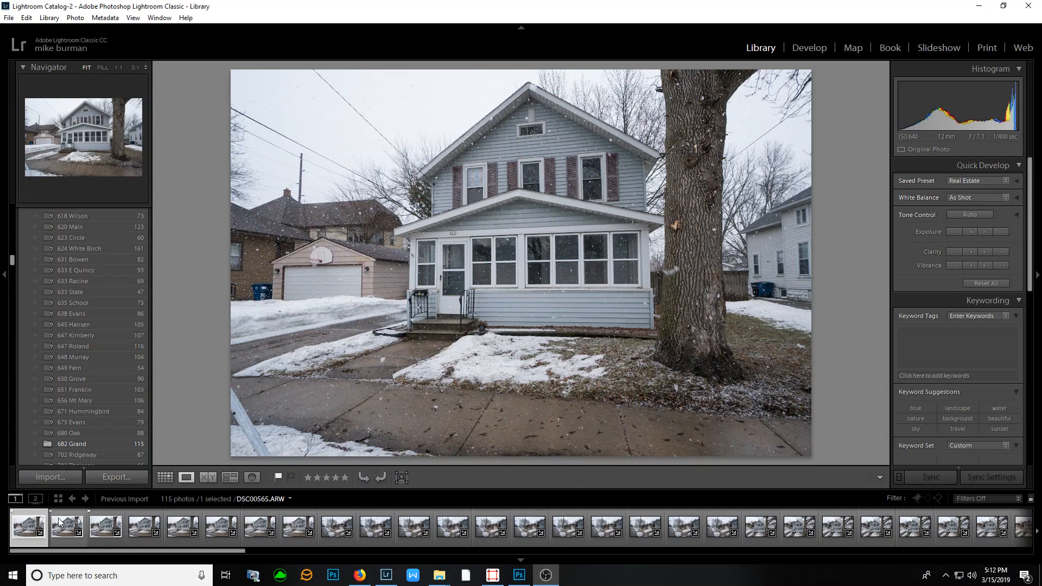
{"action": "left_click", "coordinate": [143, 528]}
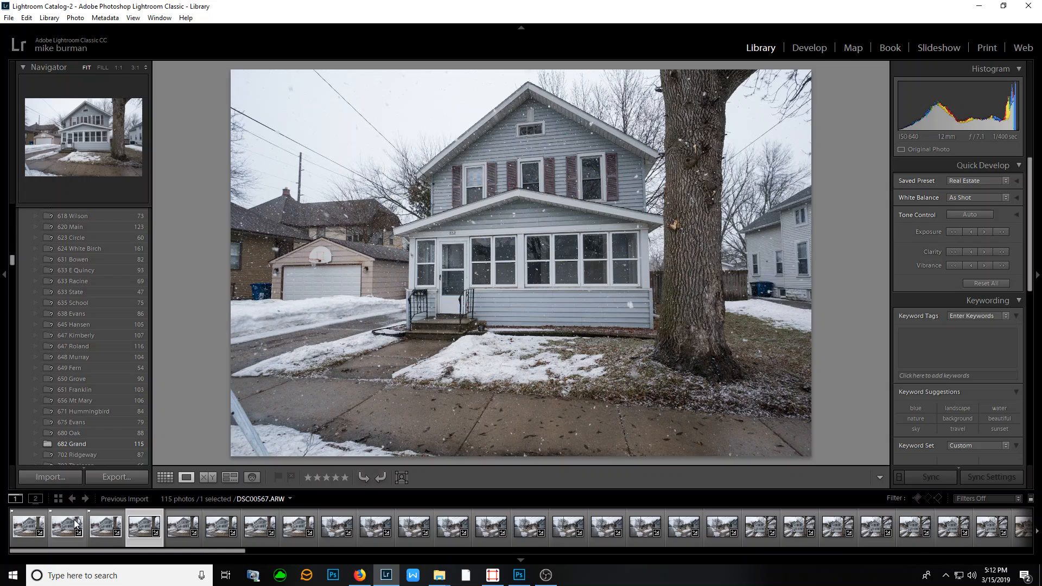
{"action": "left_click", "coordinate": [259, 527]}
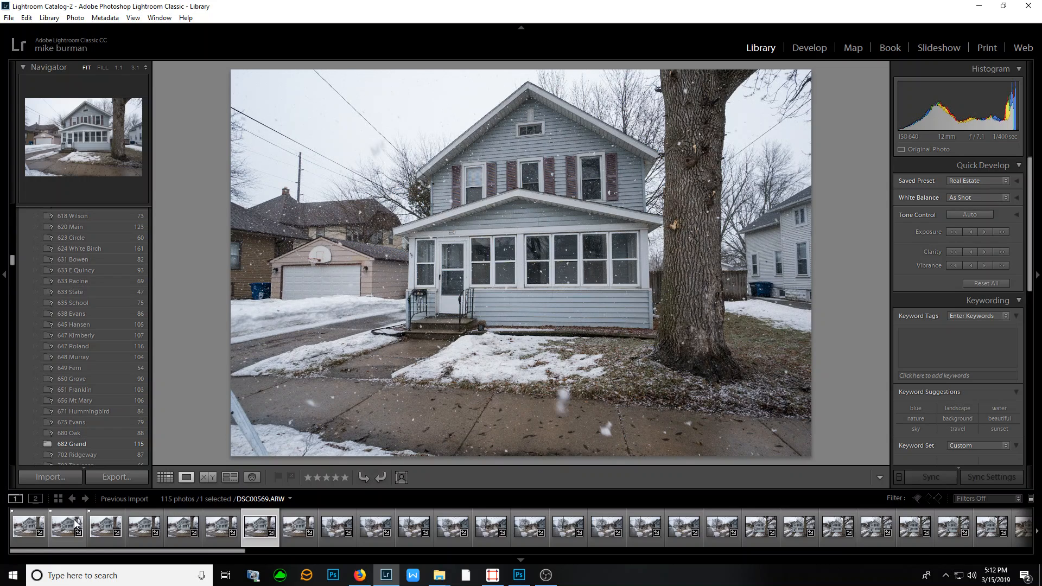
{"action": "left_click", "coordinate": [298, 527]}
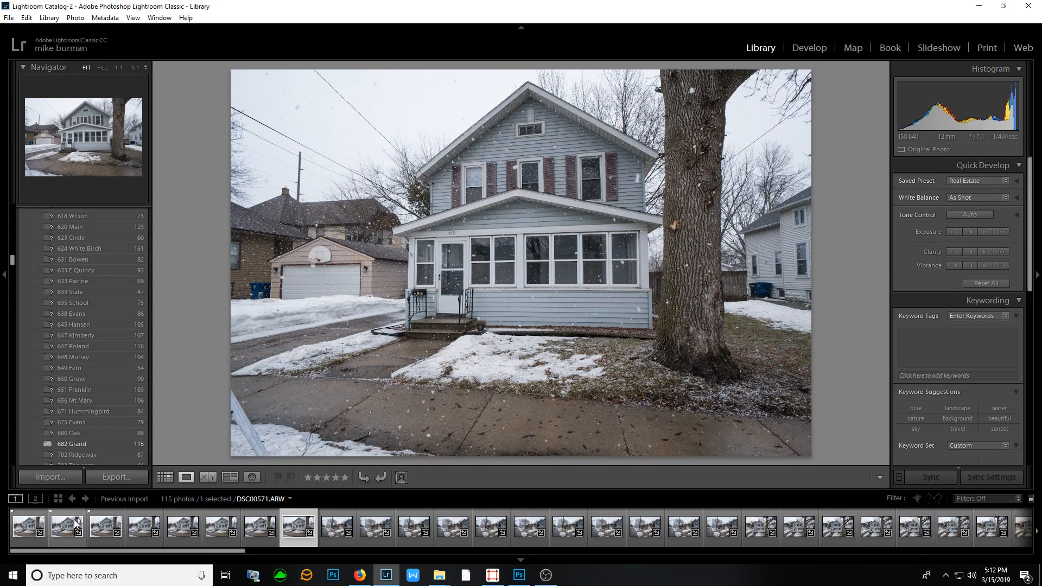
{"action": "left_click", "coordinate": [183, 527]}
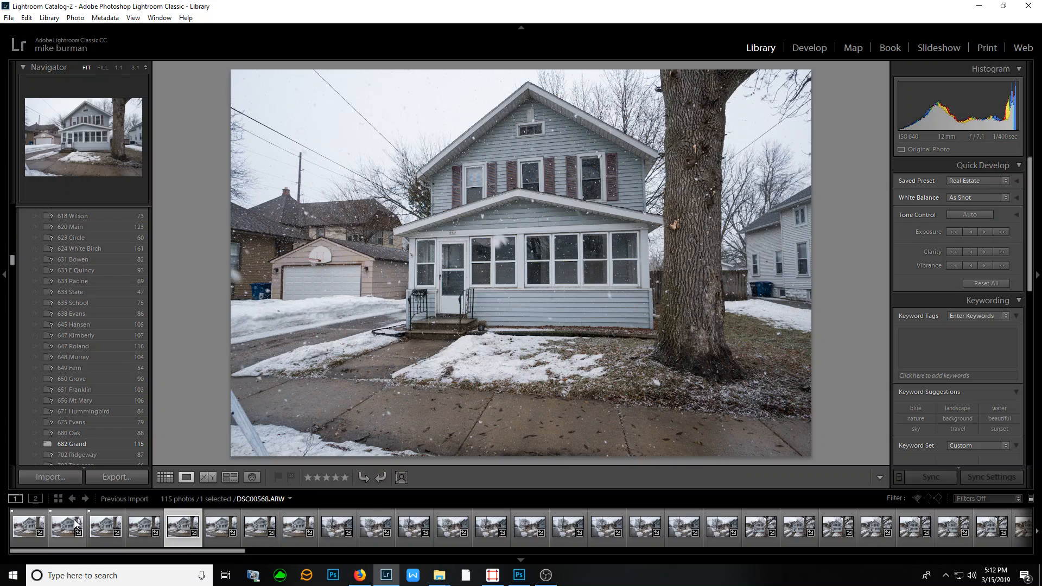
{"action": "left_click", "coordinate": [104, 527]}
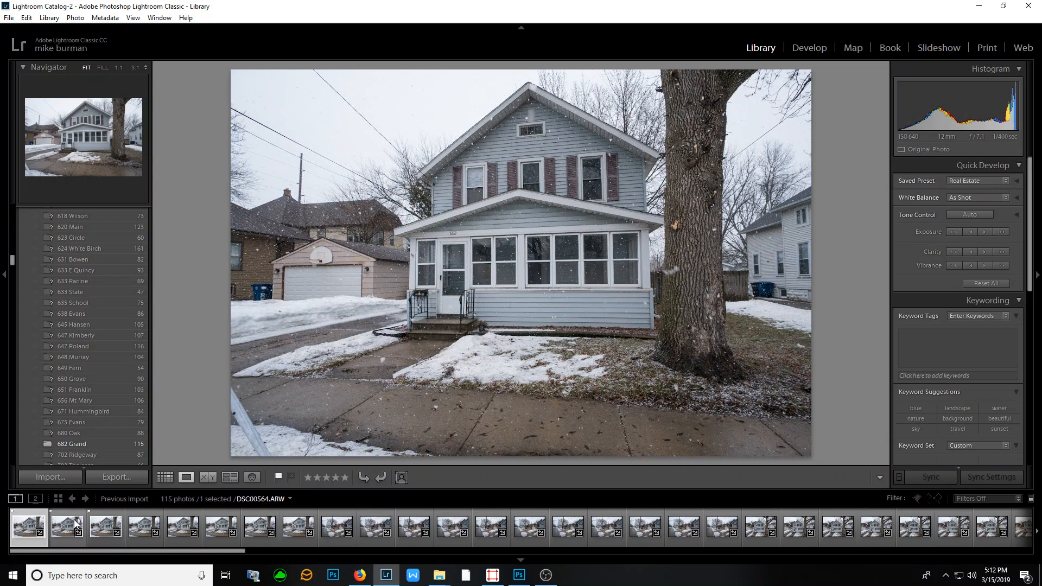
{"action": "left_click", "coordinate": [105, 527]}
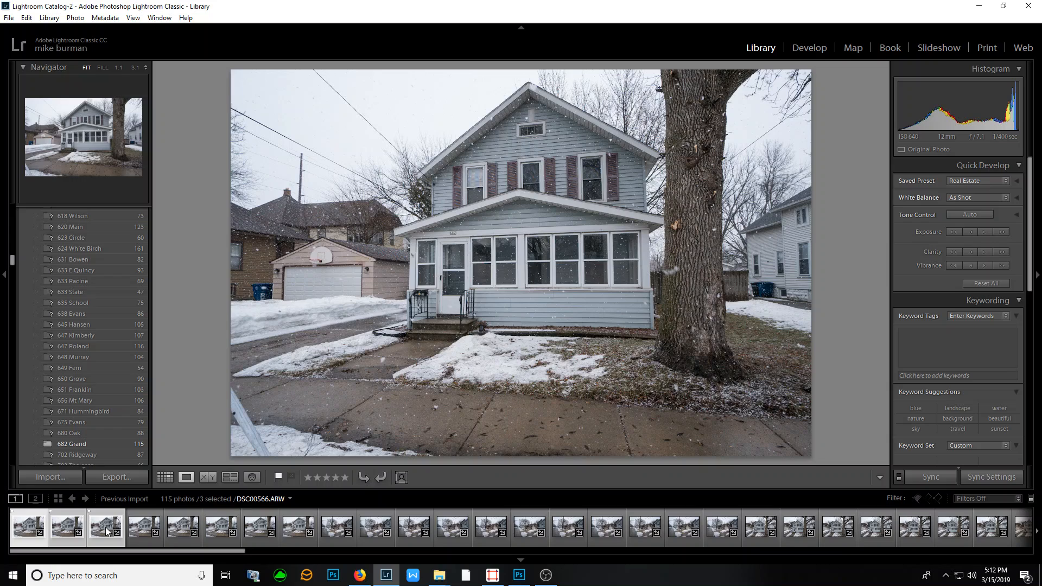
{"action": "mouse_move", "coordinate": [106, 527]}
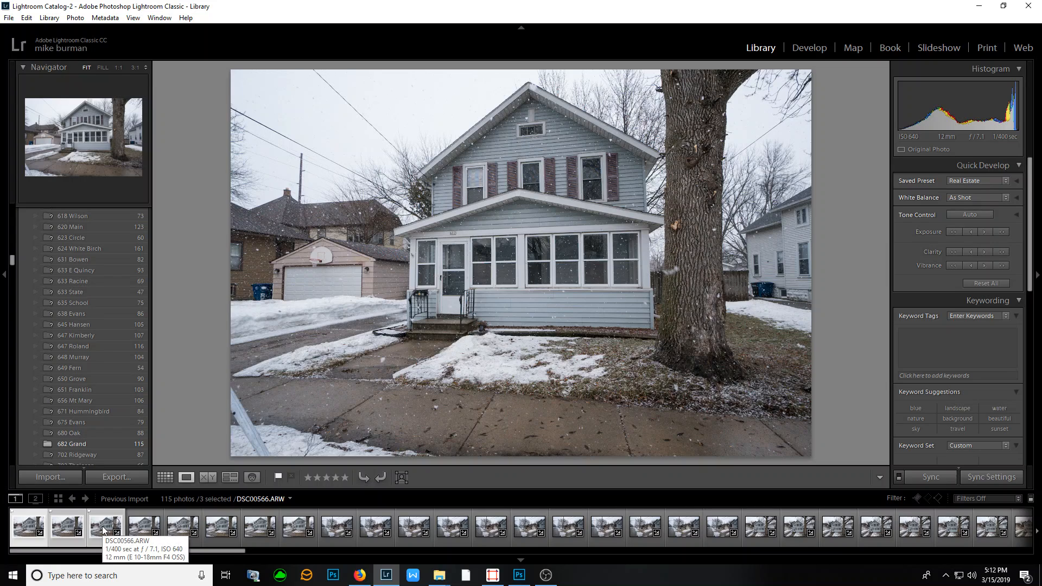
- Send the three selected shots to Photoshop with Edit In > Open as Layers
{"action": "right_click", "coordinate": [104, 528]}
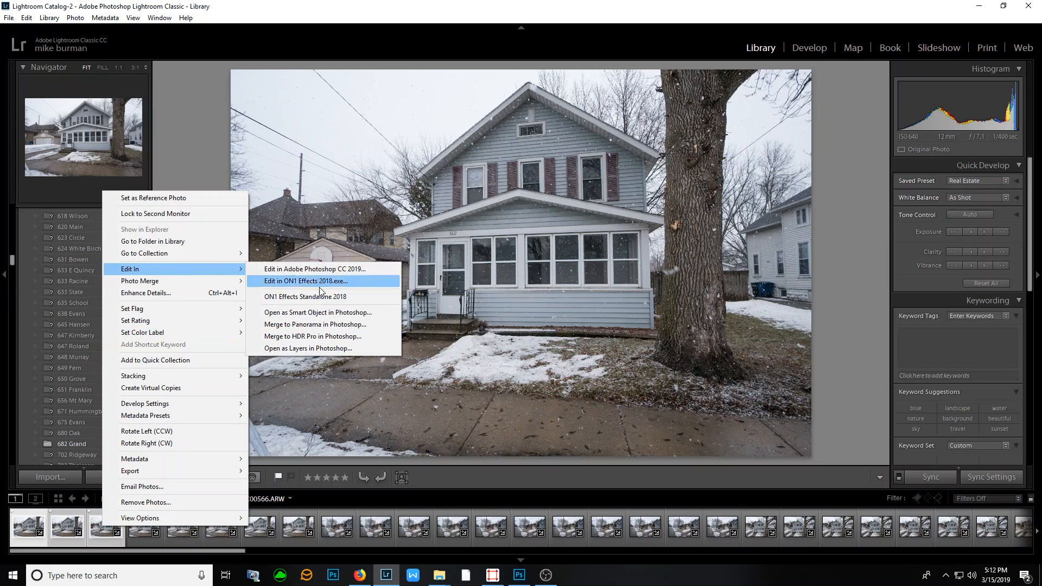
{"action": "left_click", "coordinate": [314, 280]}
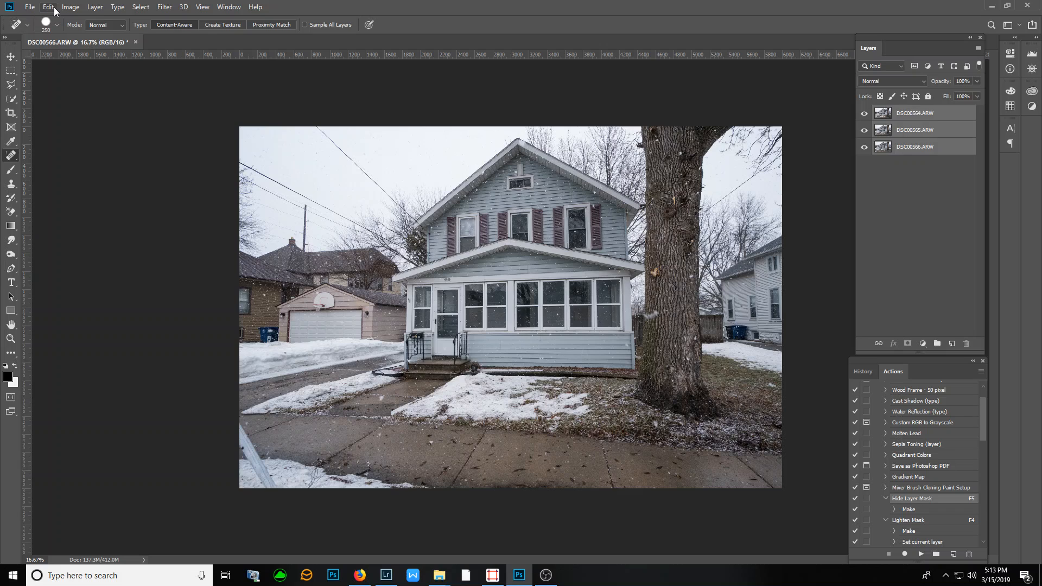
- Auto-align the three exposure layers using Auto projection, then clear the layer selection
{"action": "left_click", "coordinate": [47, 6]}
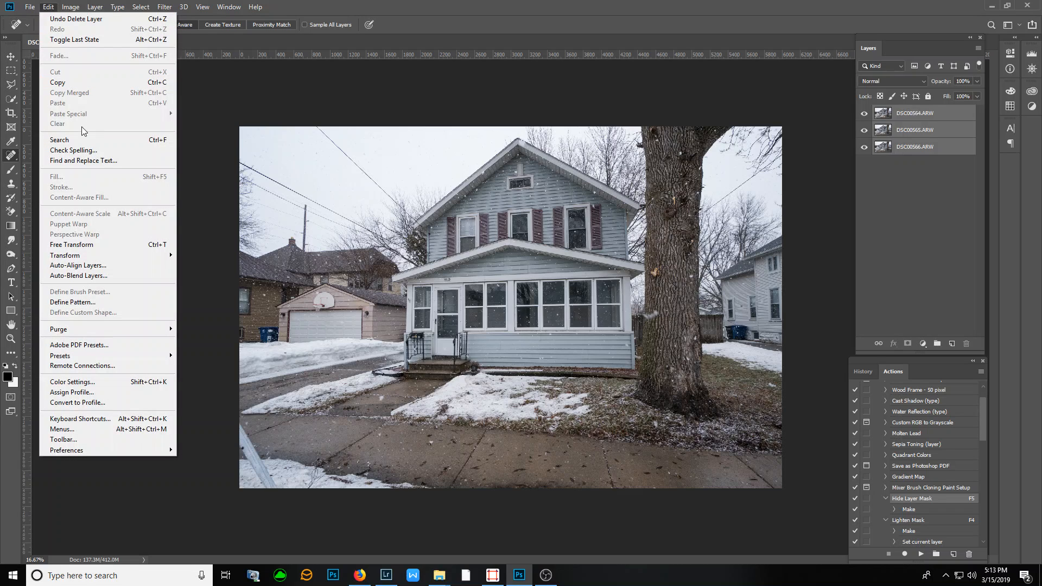
{"action": "left_click", "coordinate": [77, 265]}
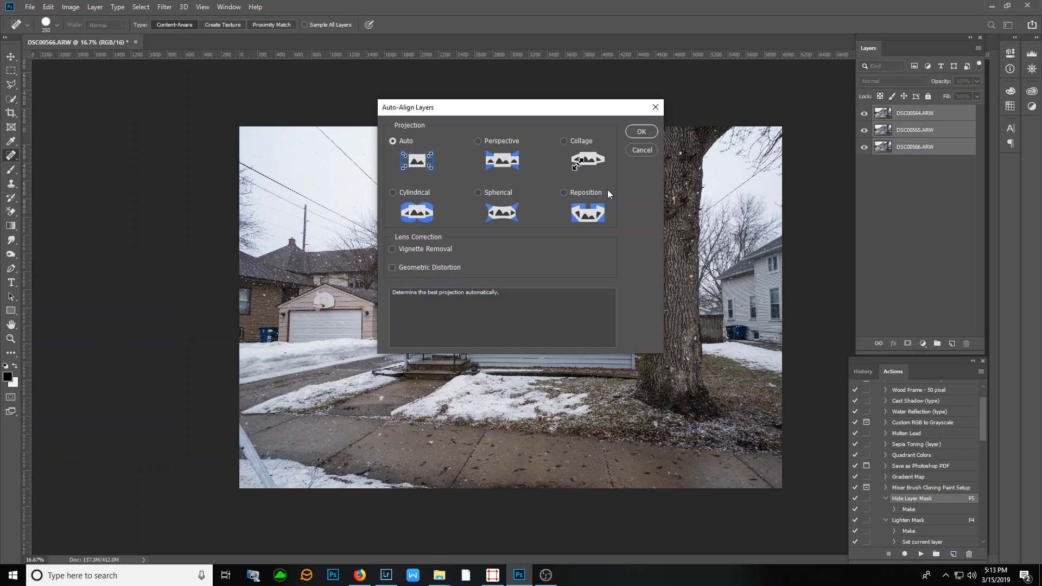
{"action": "left_click", "coordinate": [640, 131]}
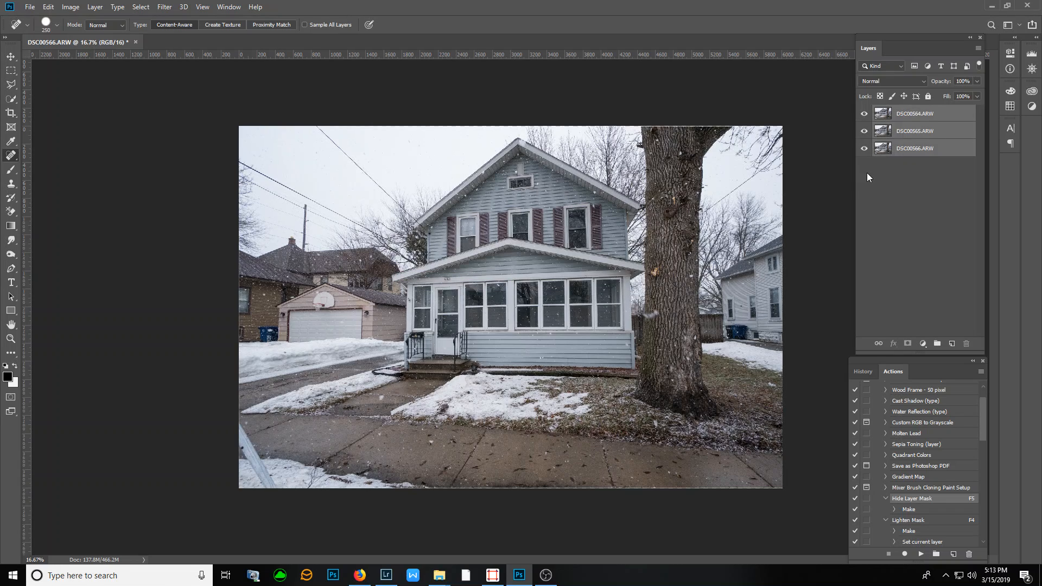
{"action": "left_click", "coordinate": [914, 113]}
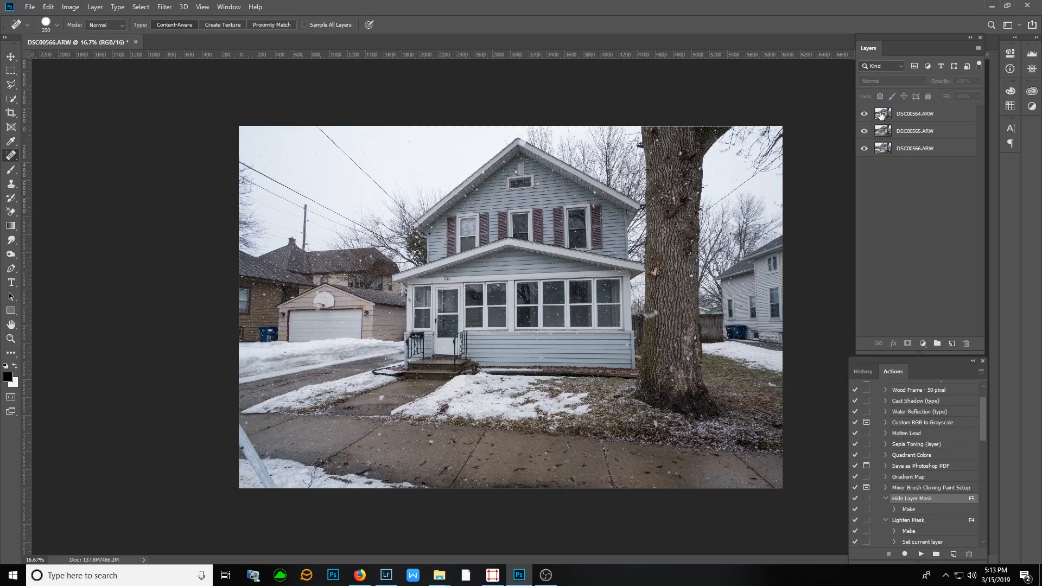
- Hide the top layer, set masked DSC00565 to Darken, and toggle it to compare
{"action": "left_click", "coordinate": [865, 113]}
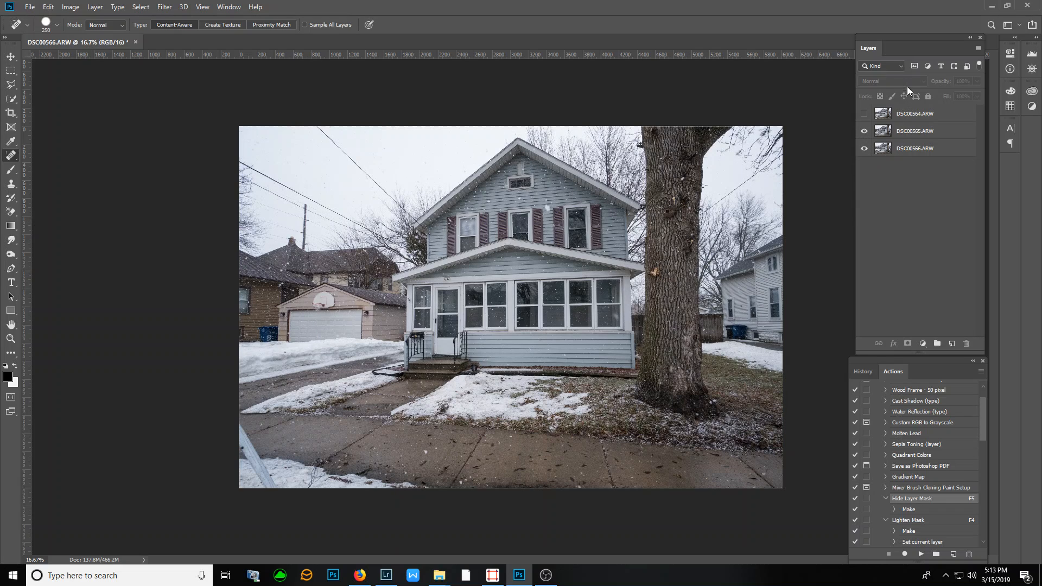
{"action": "left_click", "coordinate": [915, 131]}
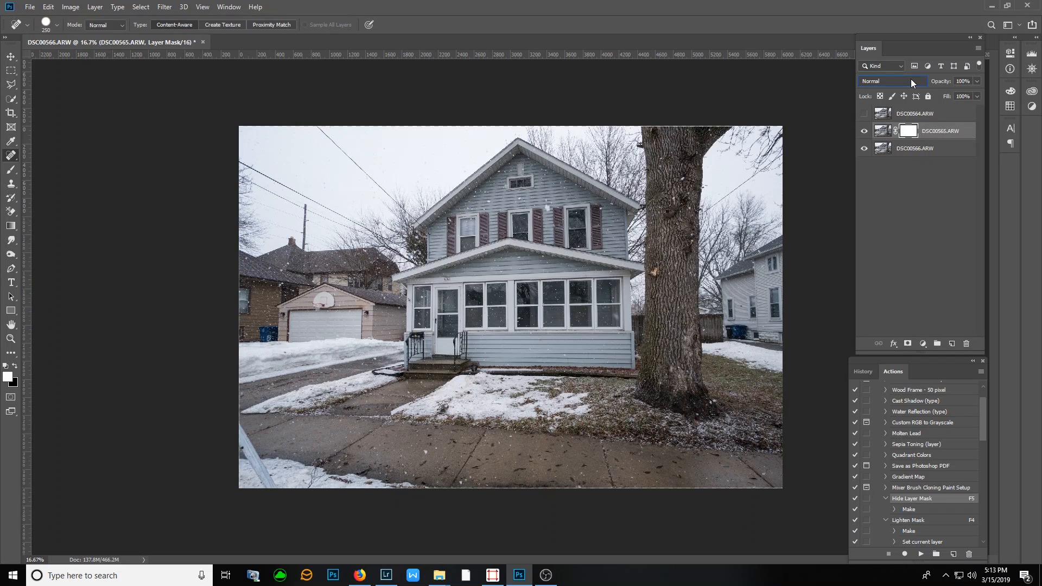
{"action": "left_click", "coordinate": [894, 81]}
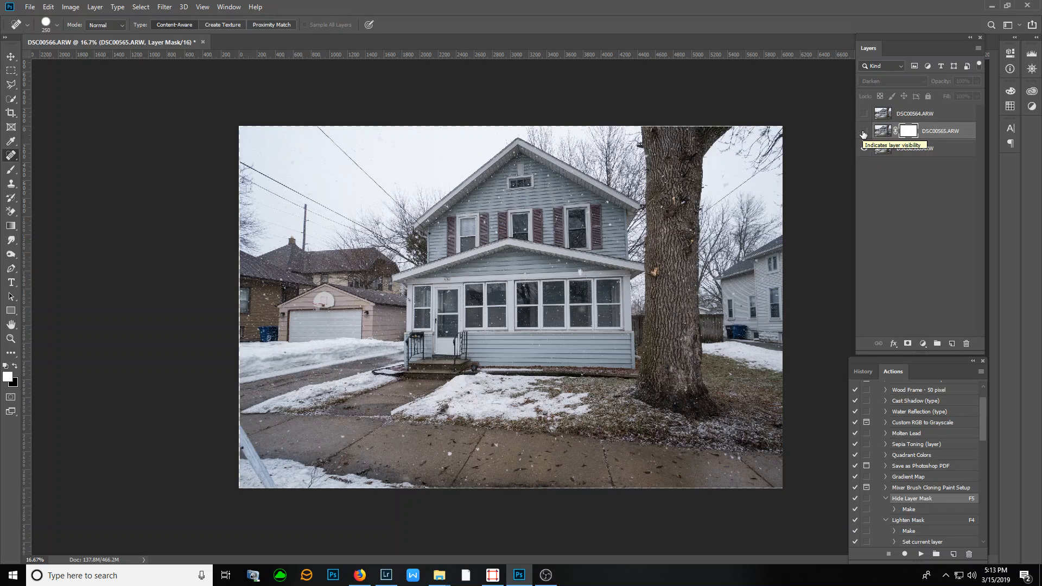
{"action": "left_click", "coordinate": [864, 131]}
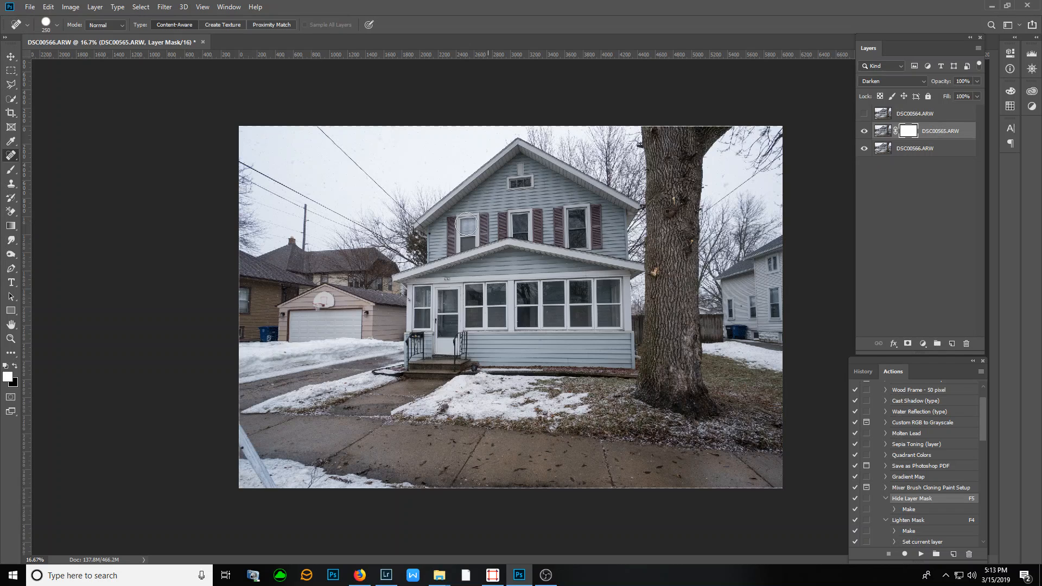
{"action": "mouse_move", "coordinate": [483, 271]}
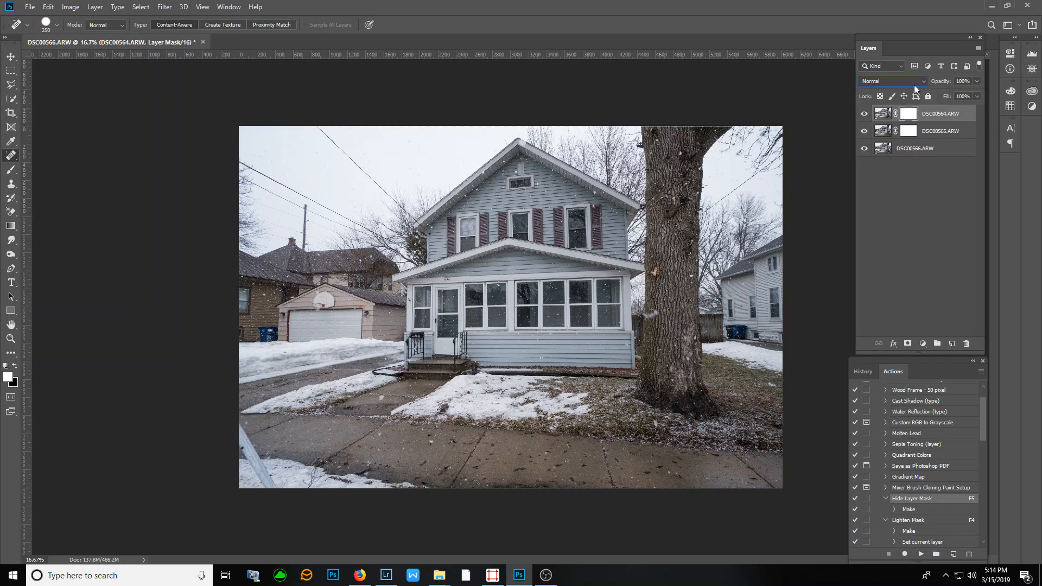
- Set the top layer to Darken, toggle its visibility to compare, then leave it shown
{"action": "left_click", "coordinate": [891, 80]}
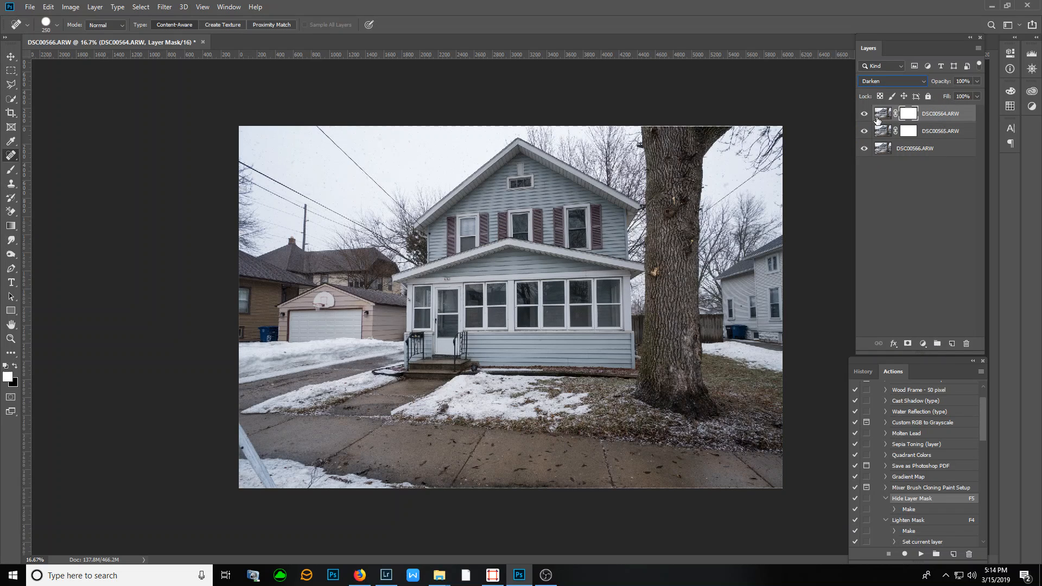
{"action": "left_click", "coordinate": [865, 113]}
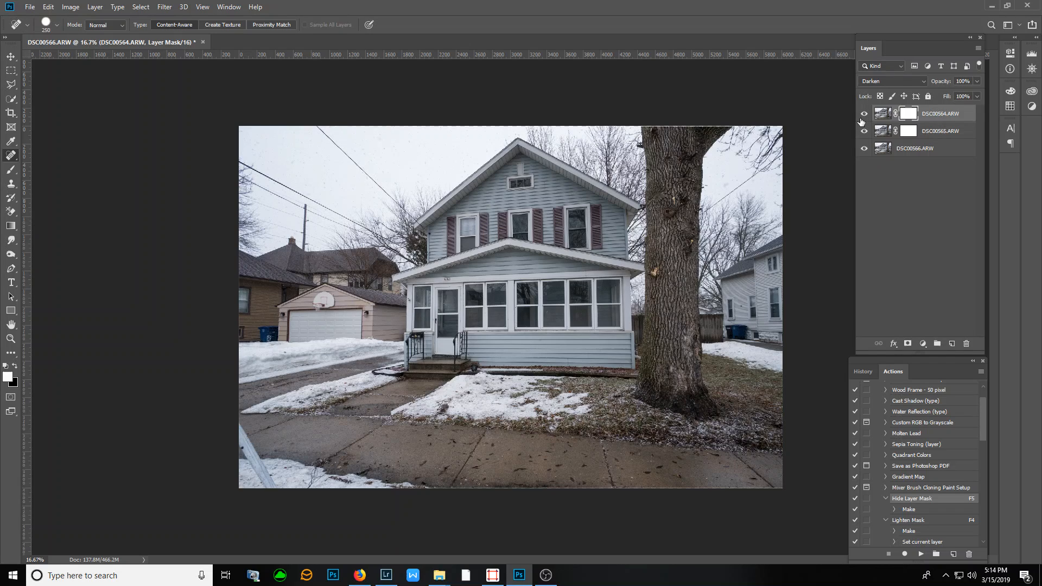
{"action": "mouse_move", "coordinate": [865, 113]}
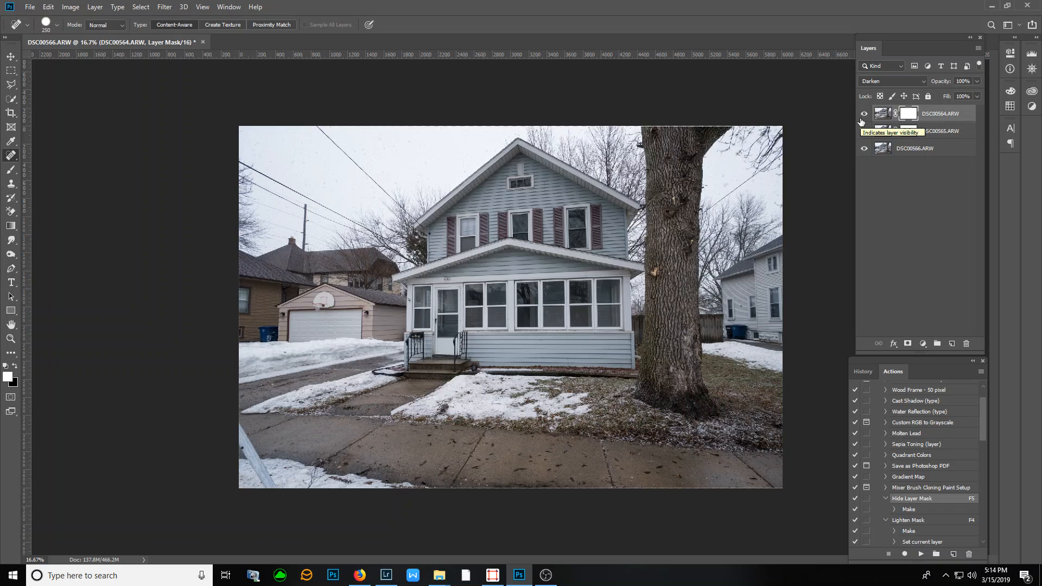
{"action": "left_click", "coordinate": [865, 113]}
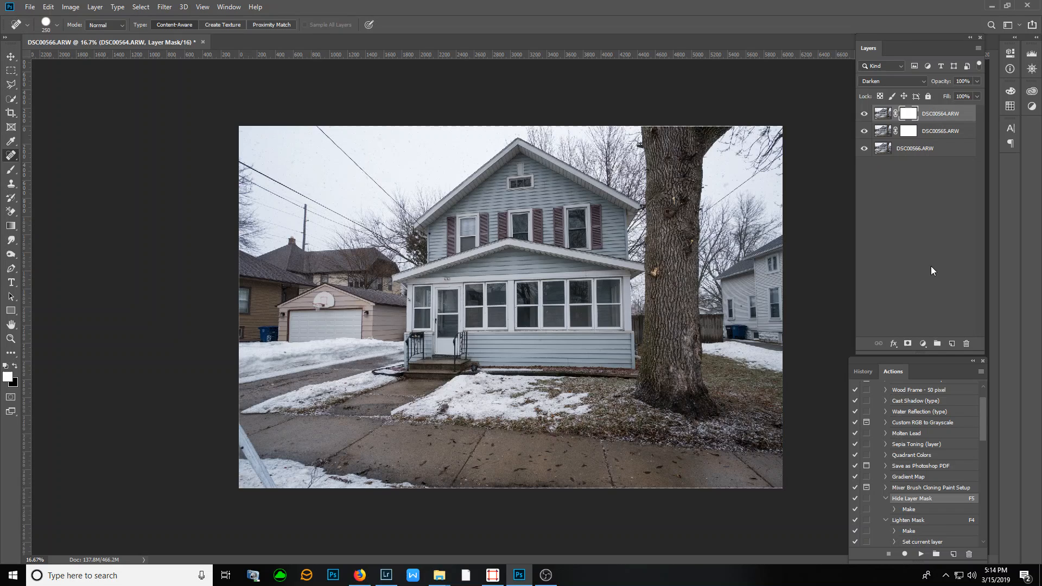
{"action": "mouse_move", "coordinate": [211, 62]}
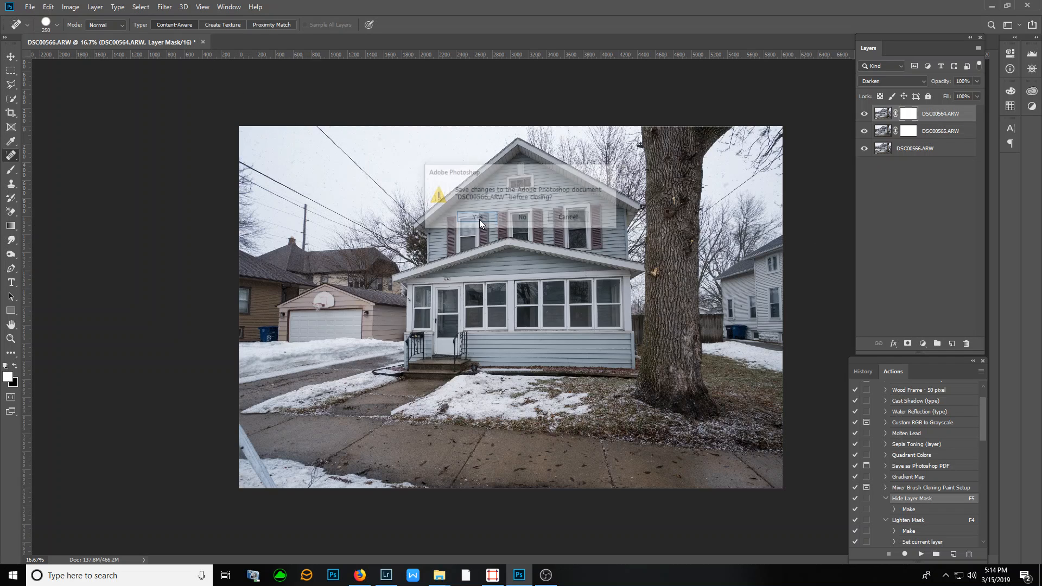
- Close and save the composite as DSC00564-Edit-2.tif, then return to Lightroom Classic
{"action": "left_click", "coordinate": [477, 217]}
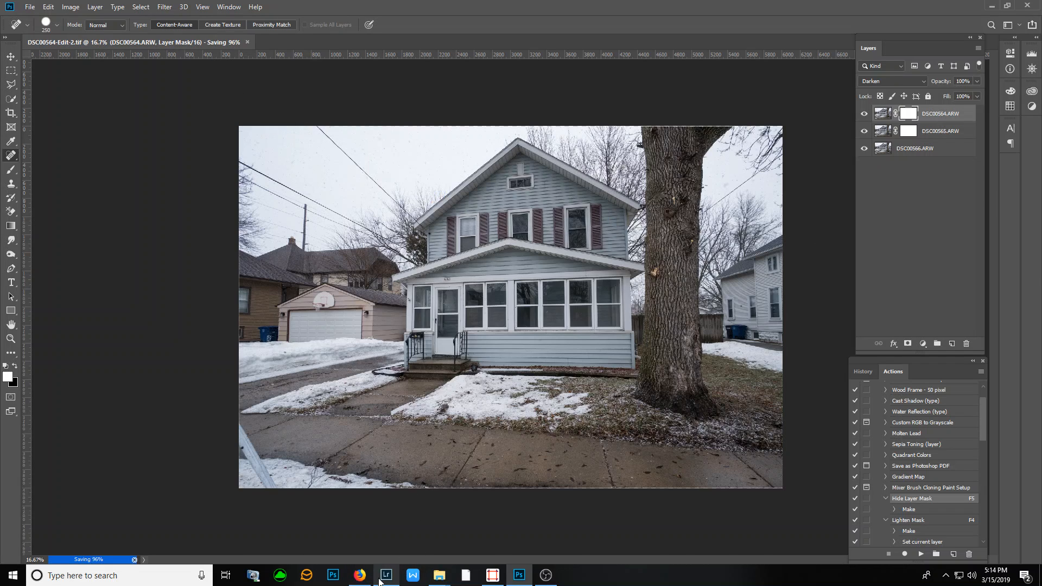
{"action": "left_click", "coordinate": [386, 576]}
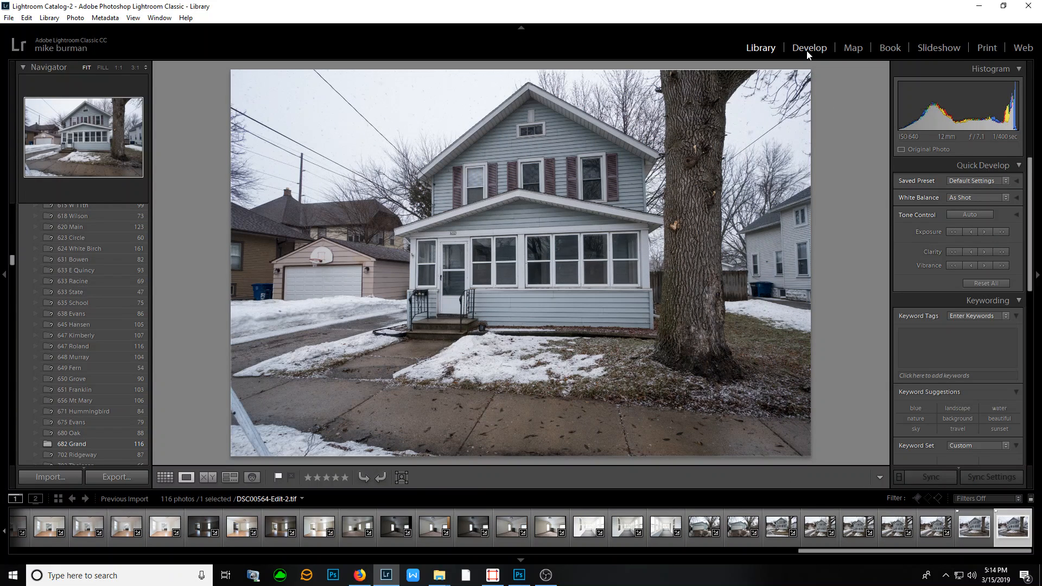
- Open DSC00564-Edit-2.tif in Lightroom's Develop module
{"action": "left_click", "coordinate": [809, 47]}
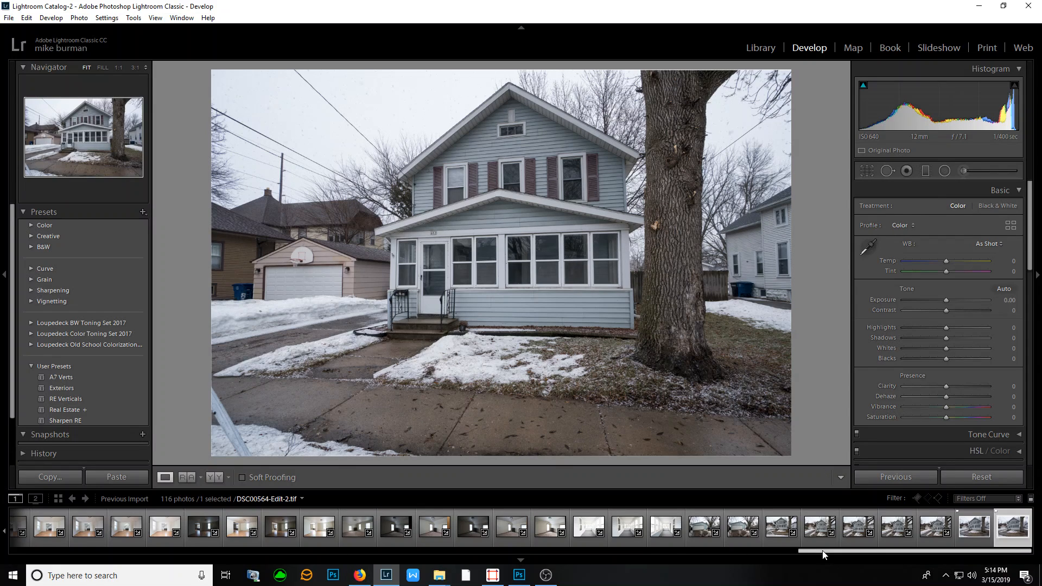
{"action": "mouse_move", "coordinate": [821, 557]}
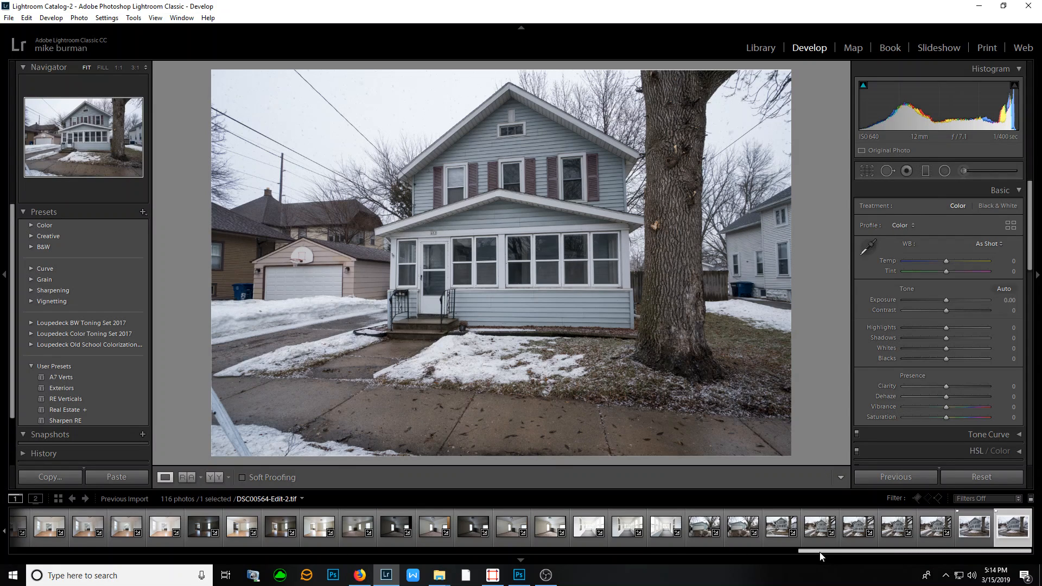